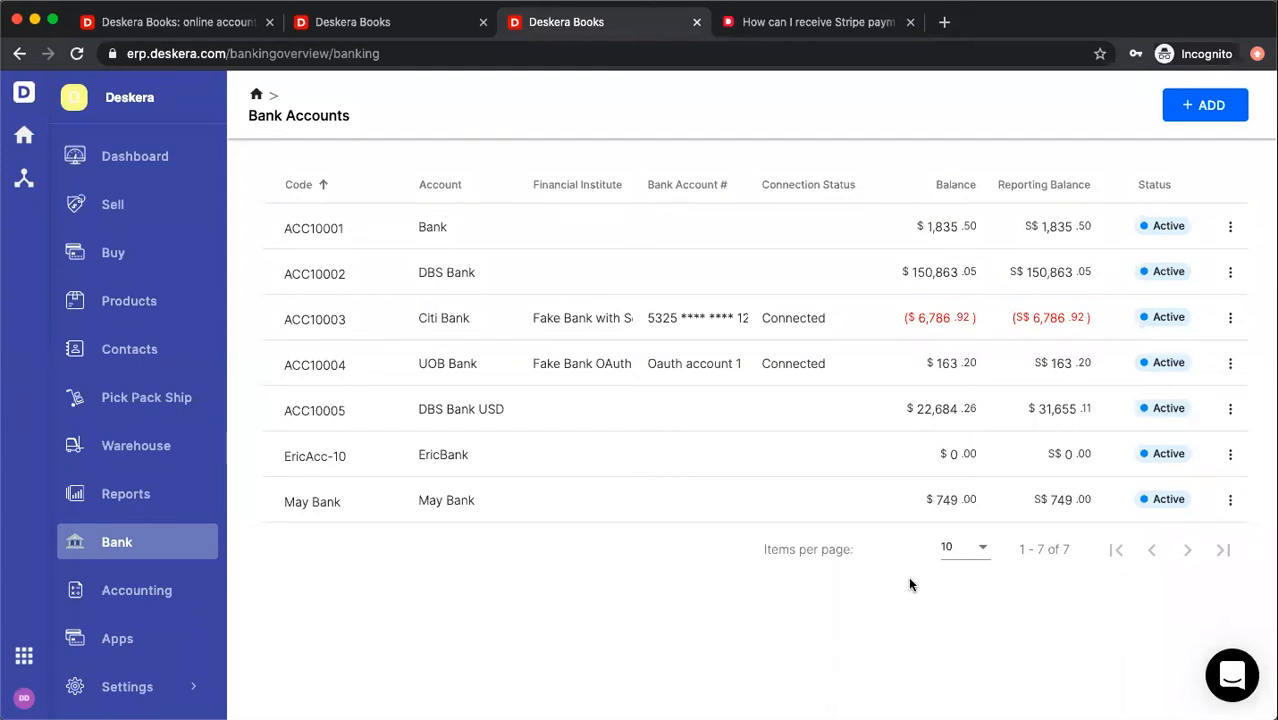
{"action": "mouse_move", "coordinate": [946, 512]}
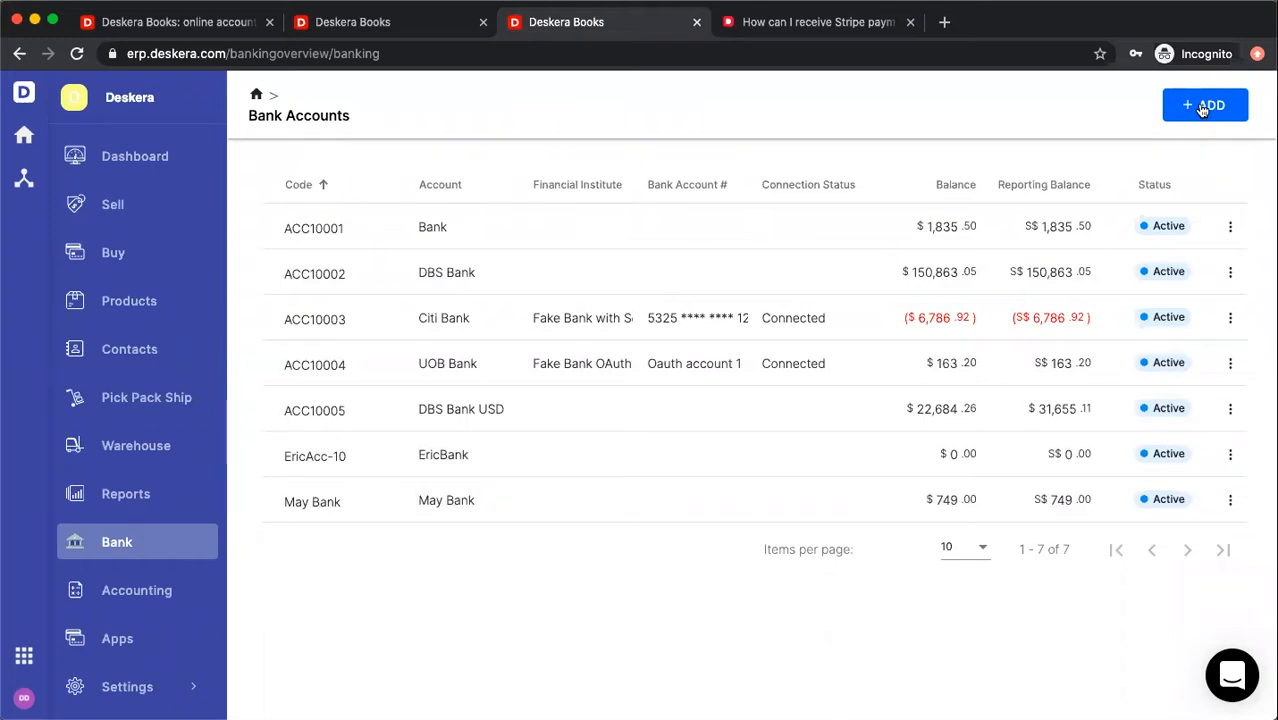
Open the ACC10001 Bank account for editing from its row actions menu.
{"action": "left_click", "coordinate": [1230, 226]}
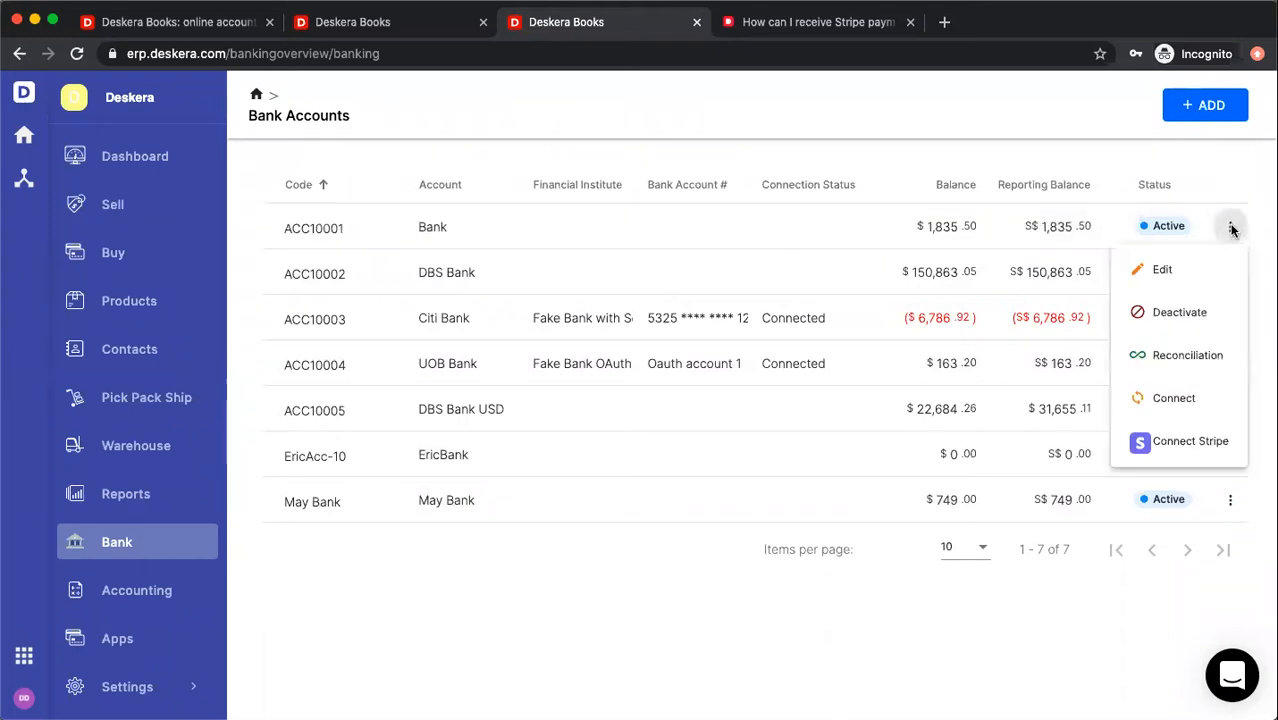
{"action": "mouse_move", "coordinate": [1188, 268]}
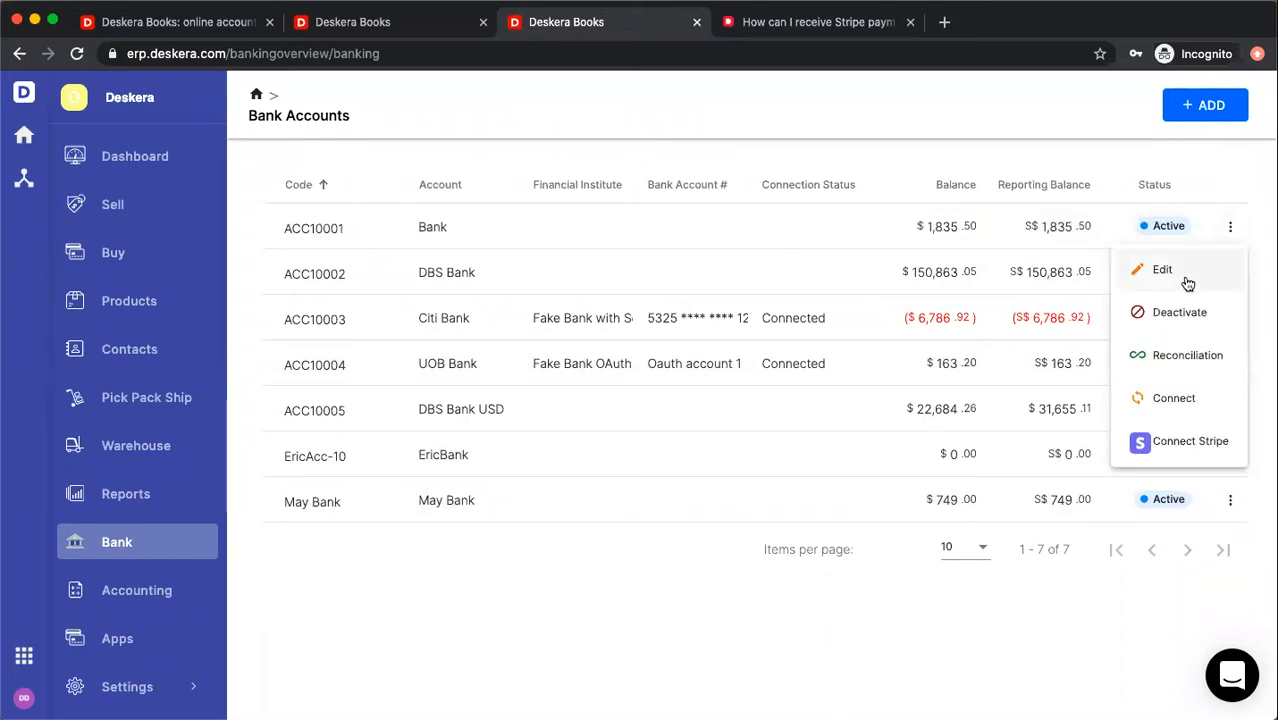
{"action": "left_click", "coordinate": [1164, 268]}
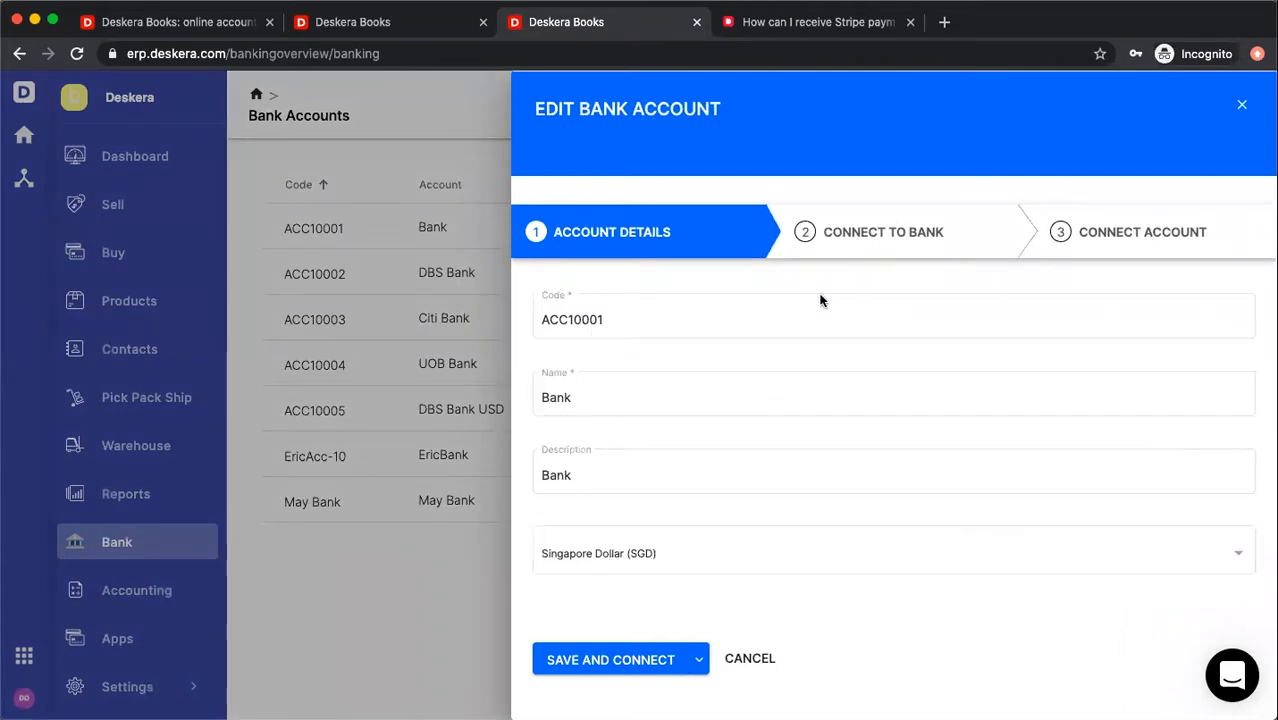
Save the account details with Save and Connect and search the providers for Bank of America.
{"action": "left_click", "coordinate": [610, 658]}
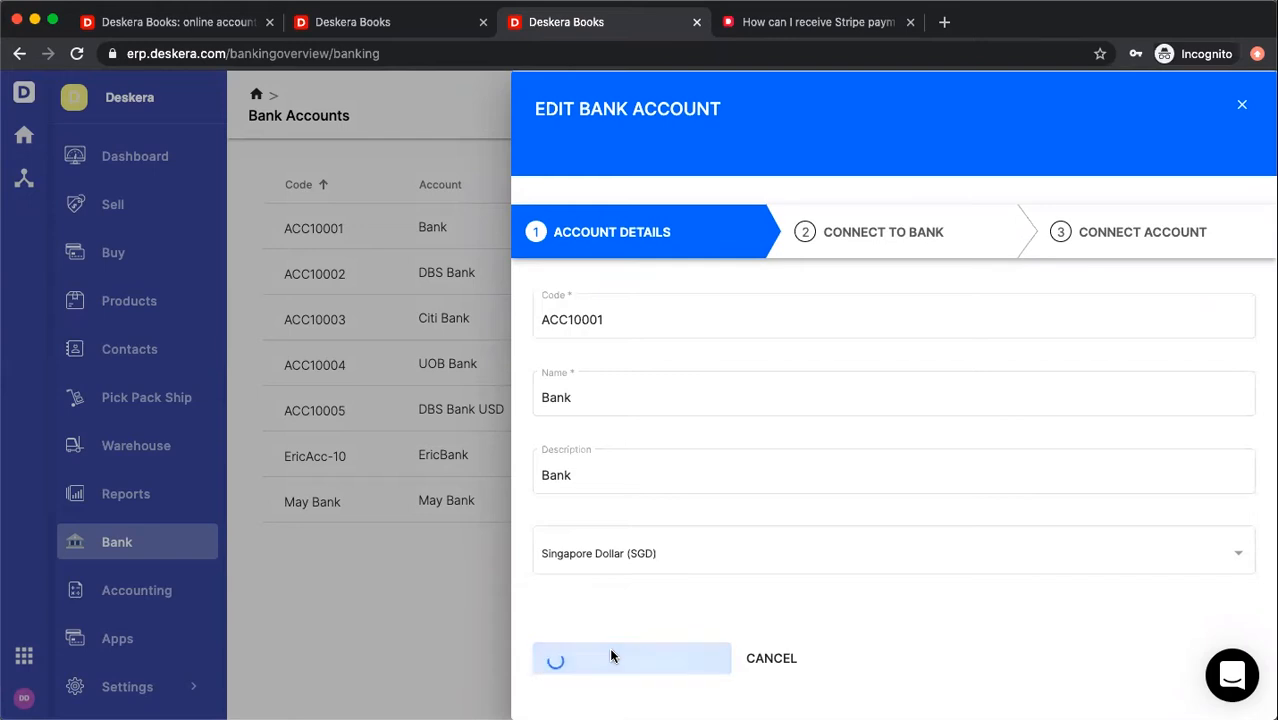
{"action": "left_click", "coordinate": [632, 658]}
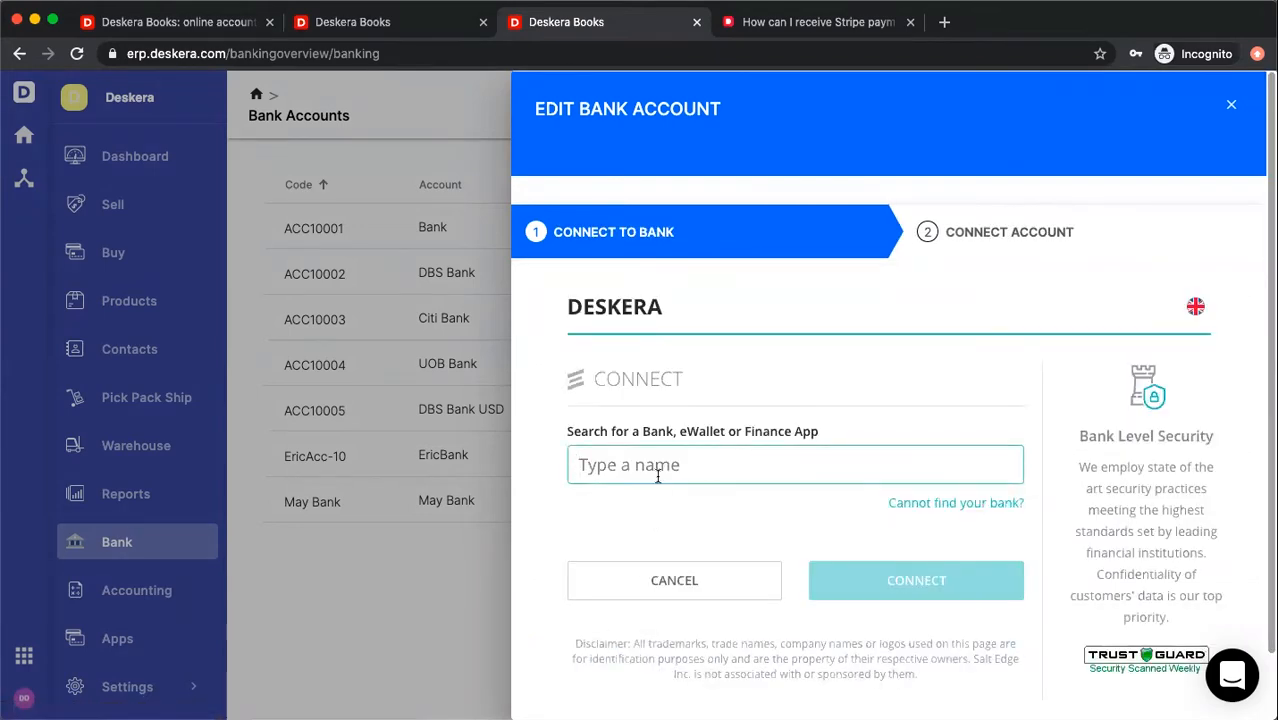
{"action": "type", "text": "bank of a"}
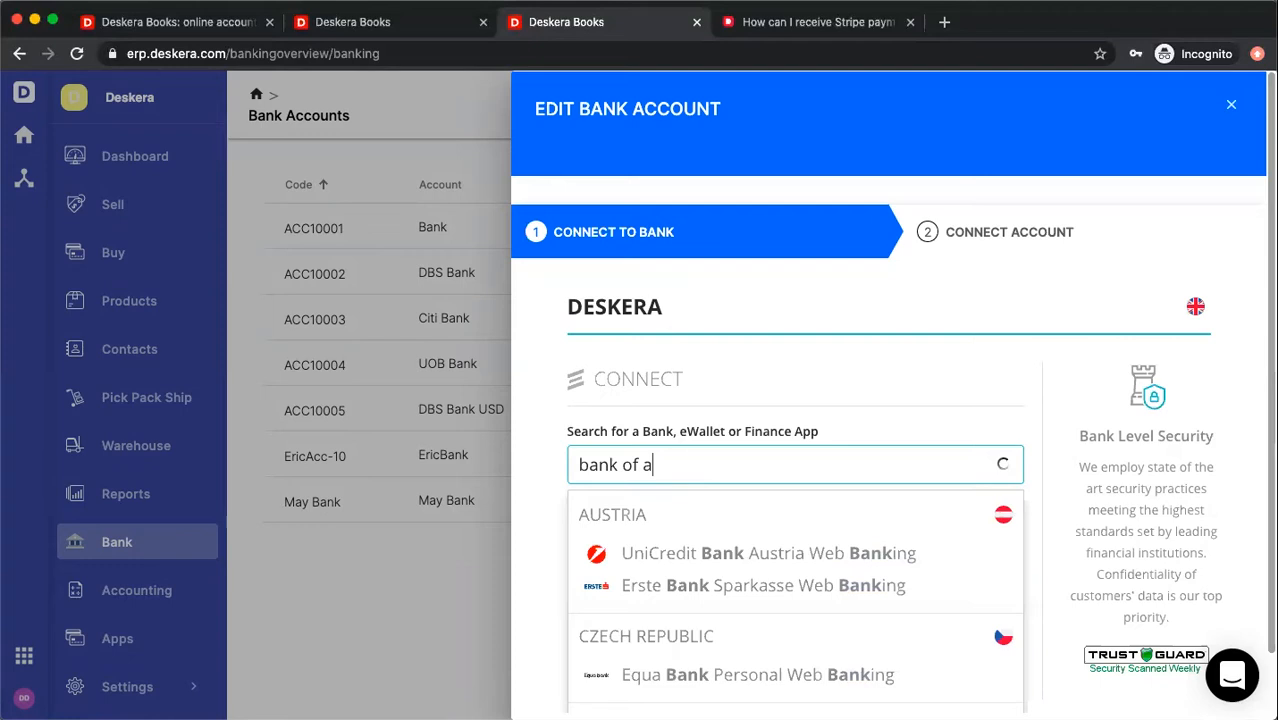
{"action": "type", "text": "merica"}
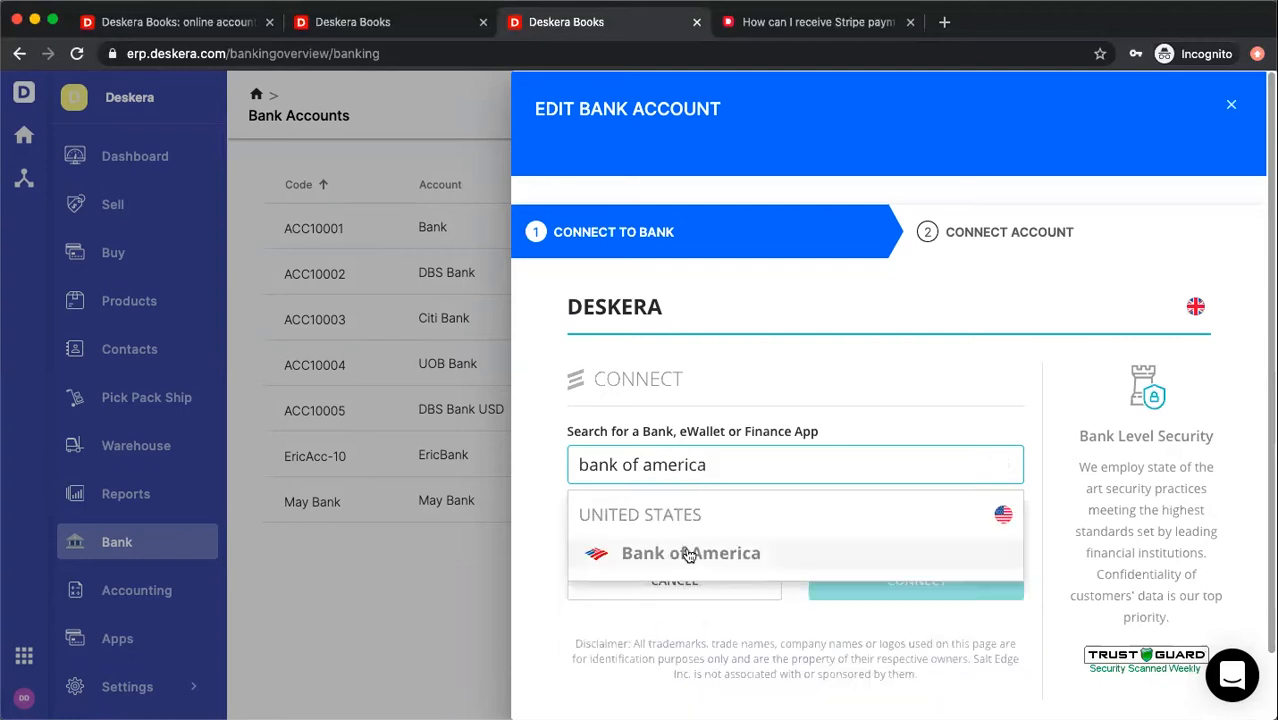
{"action": "left_click", "coordinate": [688, 552]}
{"action": "type", "text": "DBS"}
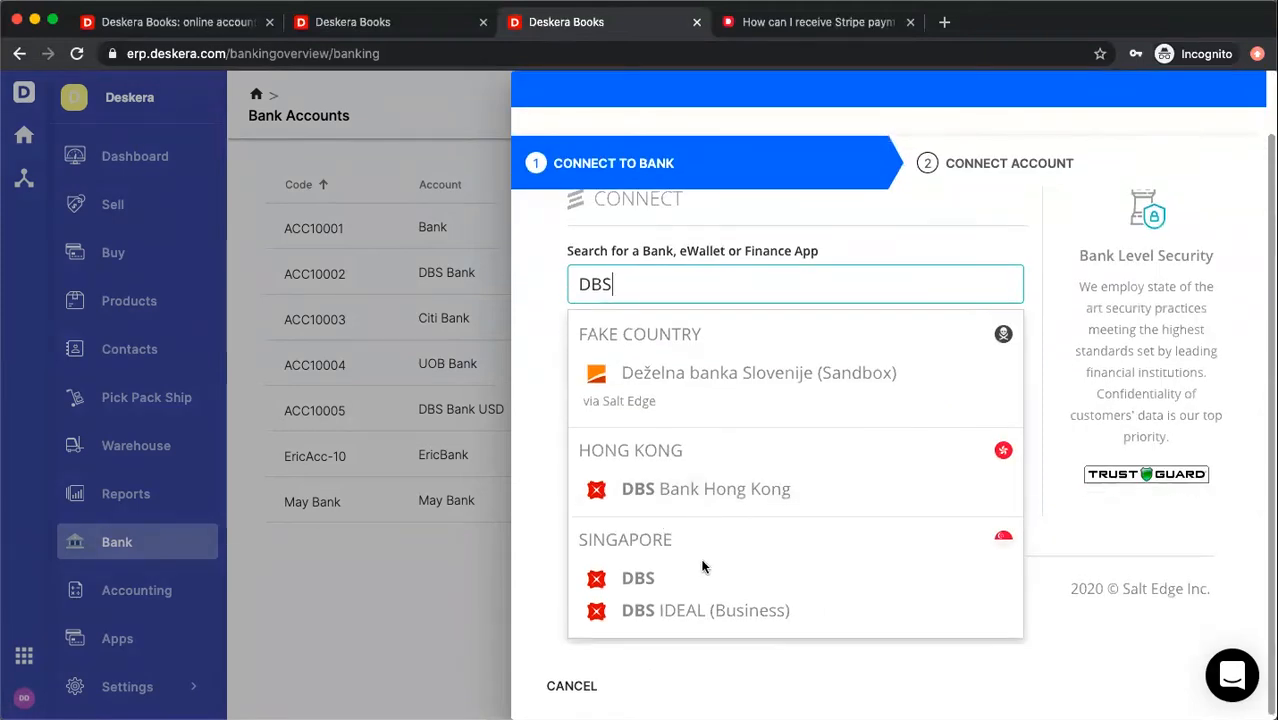
Choose DBS Singapore as the bank, then cancel its login form back to the search.
{"action": "left_click", "coordinate": [638, 578]}
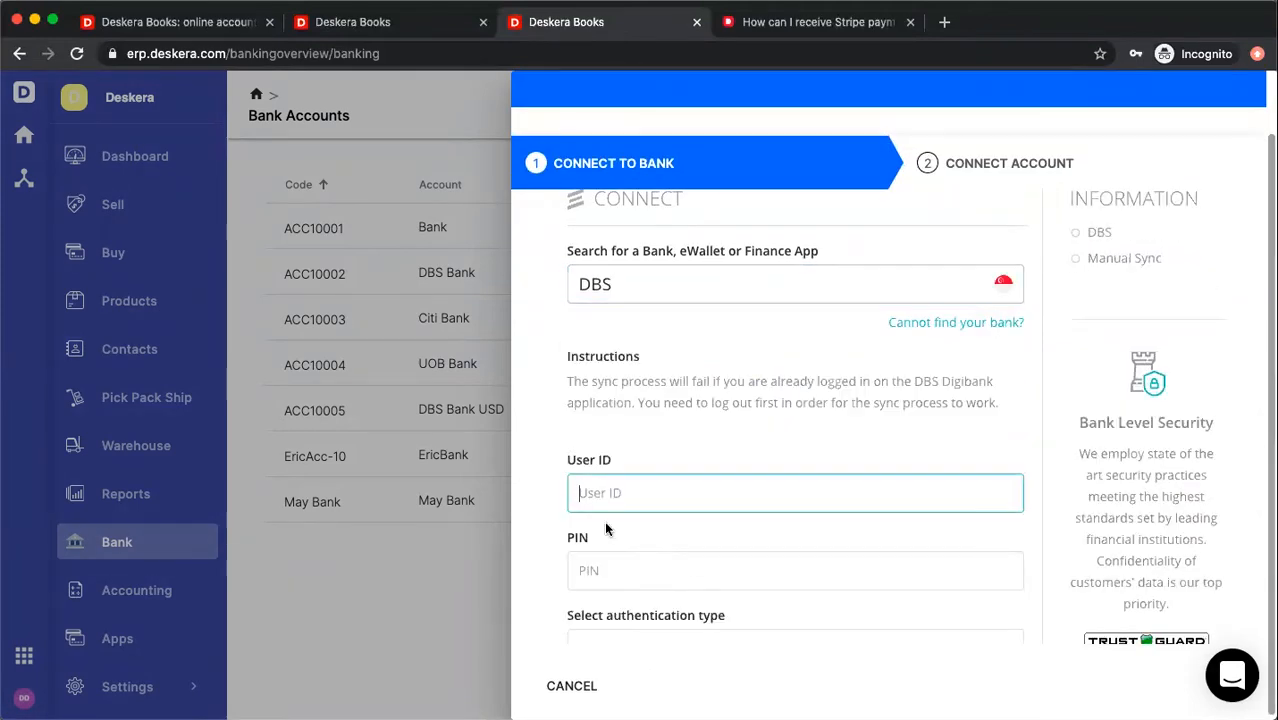
{"action": "scroll", "scroll_direction": "down", "scroll_amount": 3}
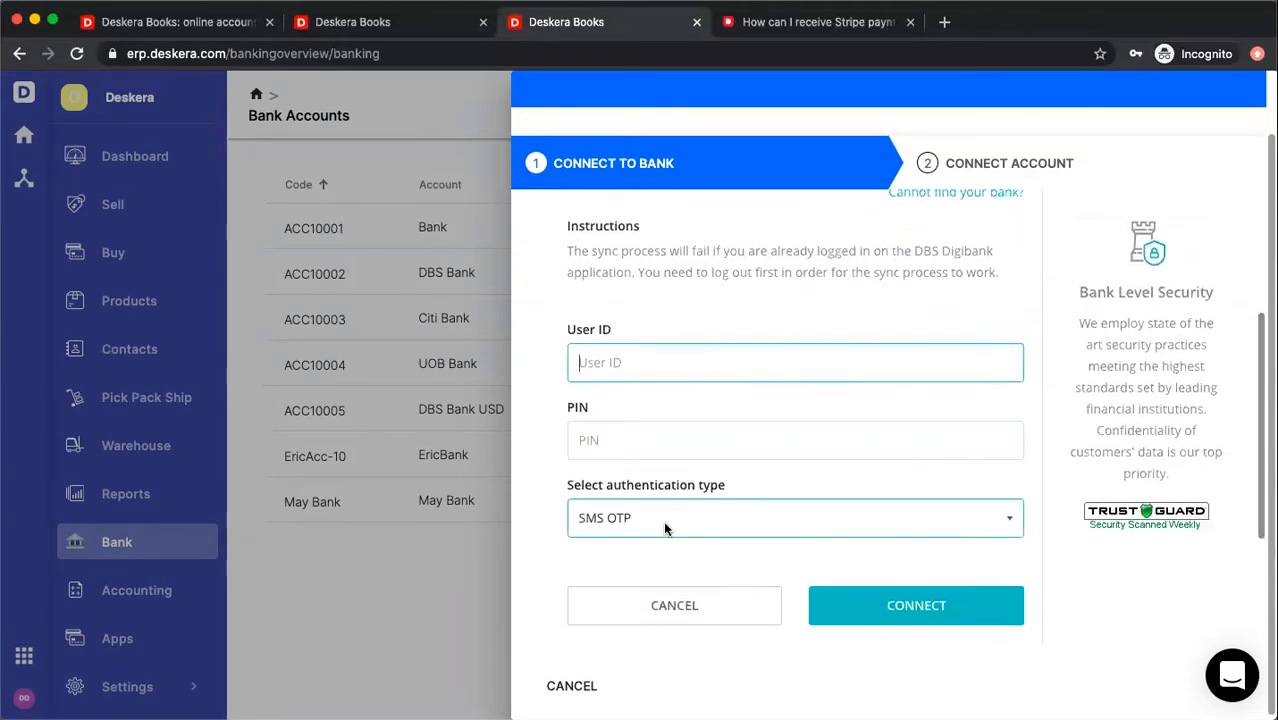
{"action": "left_click", "coordinate": [796, 518]}
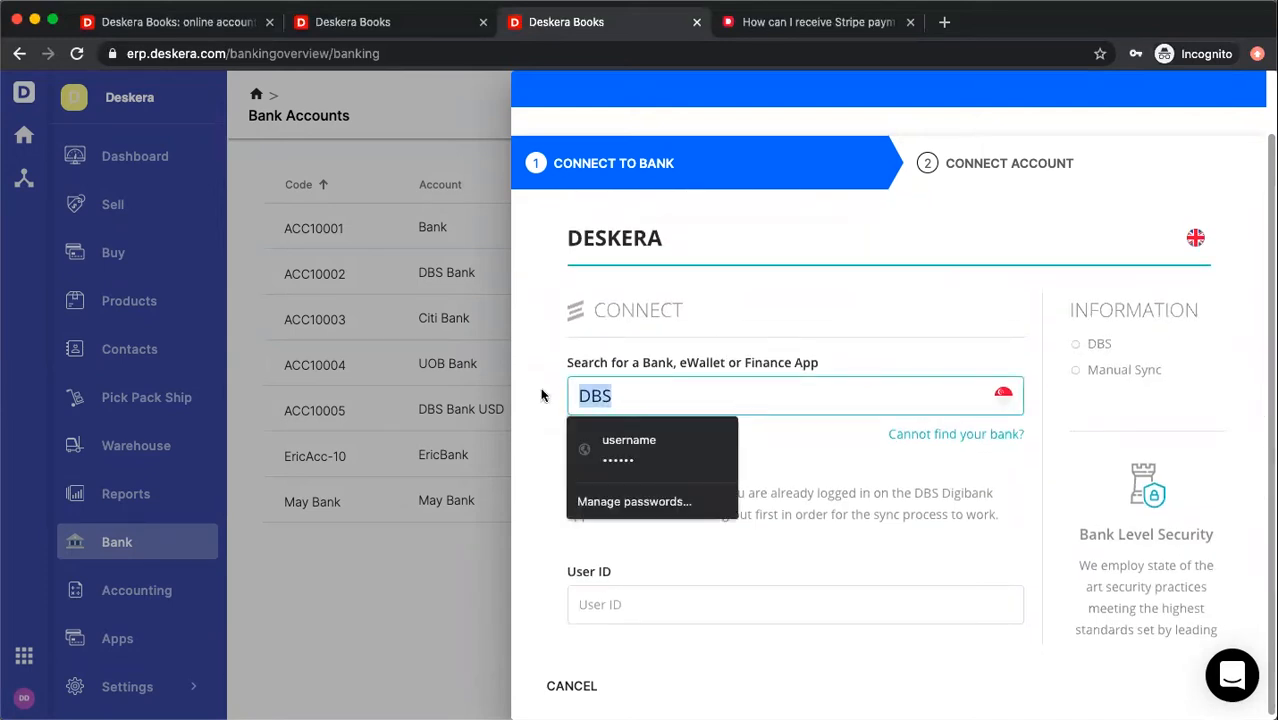
Choose Fake Bank with Image as provider, consent to data sharing and log in with 'sal'.
{"action": "type", "text": "Fake"}
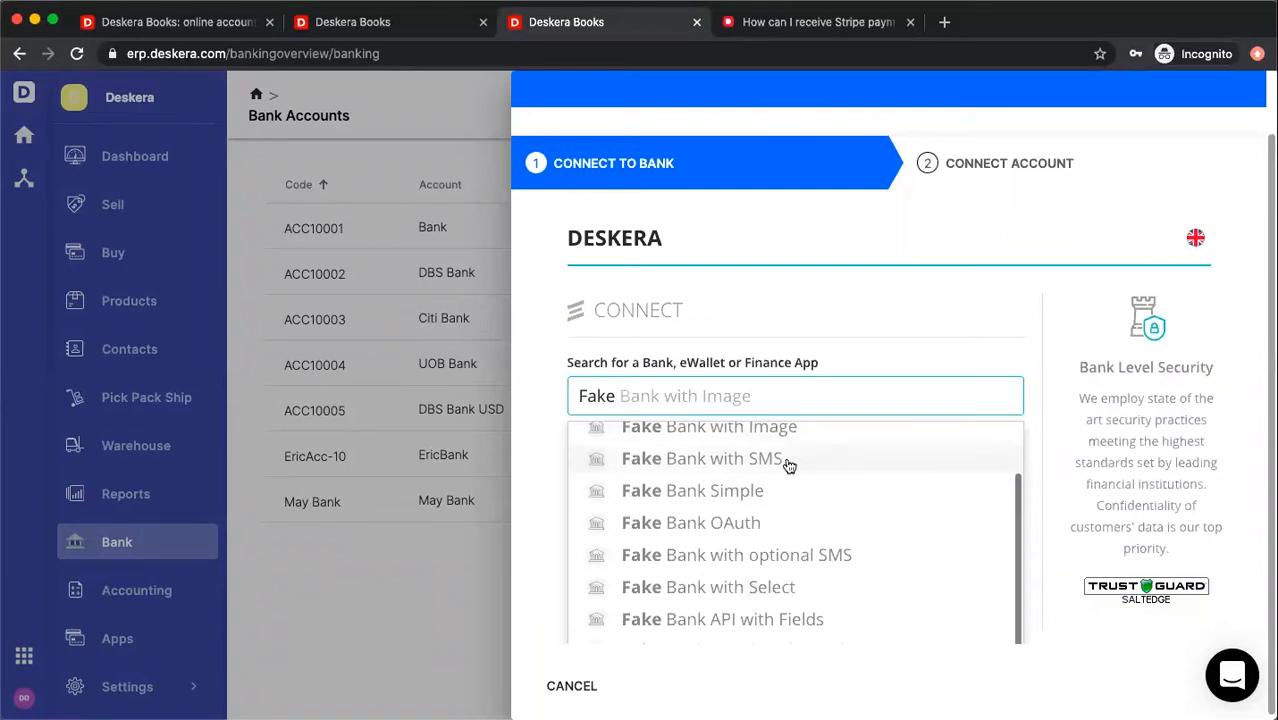
{"action": "scroll", "scroll_direction": "down", "scroll_amount": 3}
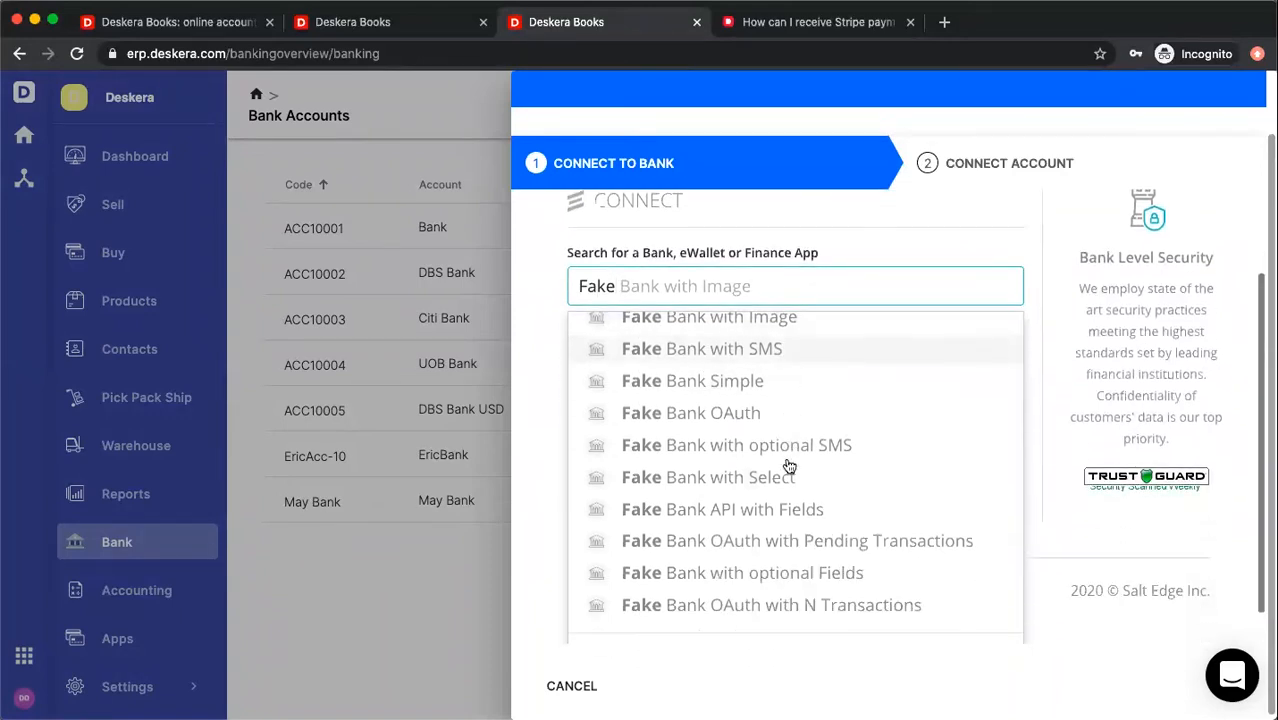
{"action": "left_click", "coordinate": [708, 316]}
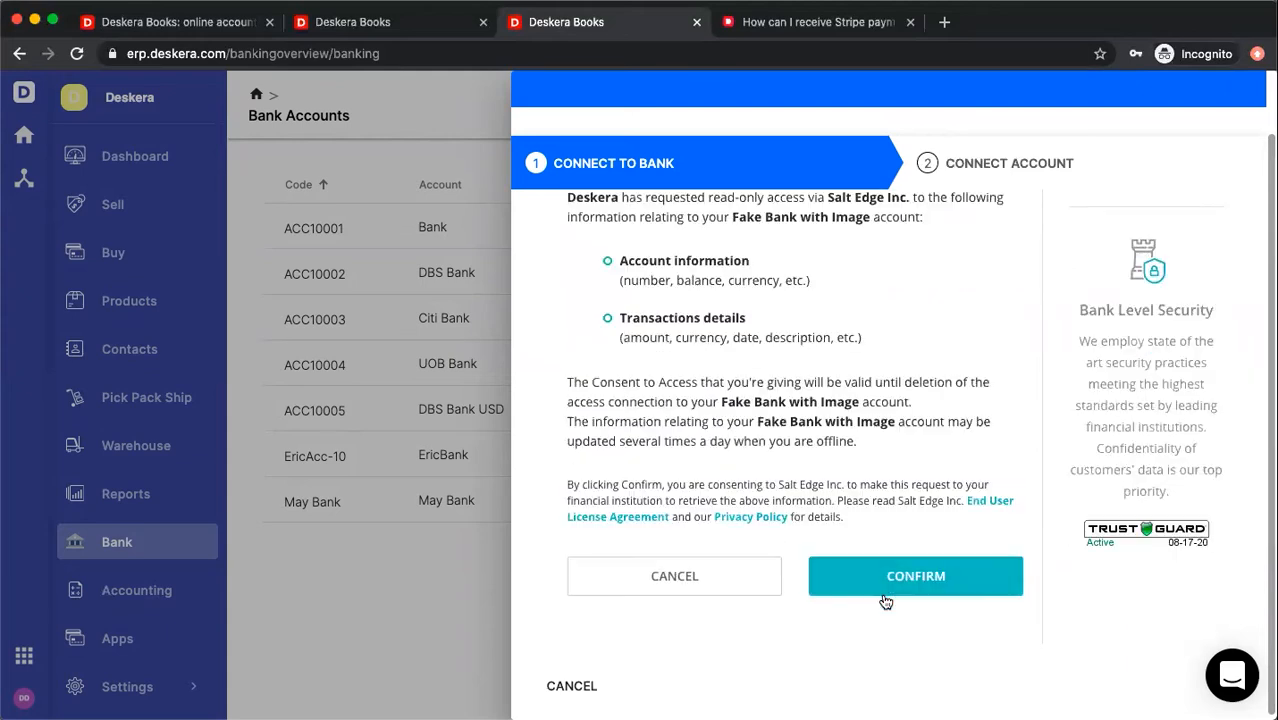
{"action": "left_click", "coordinate": [916, 576]}
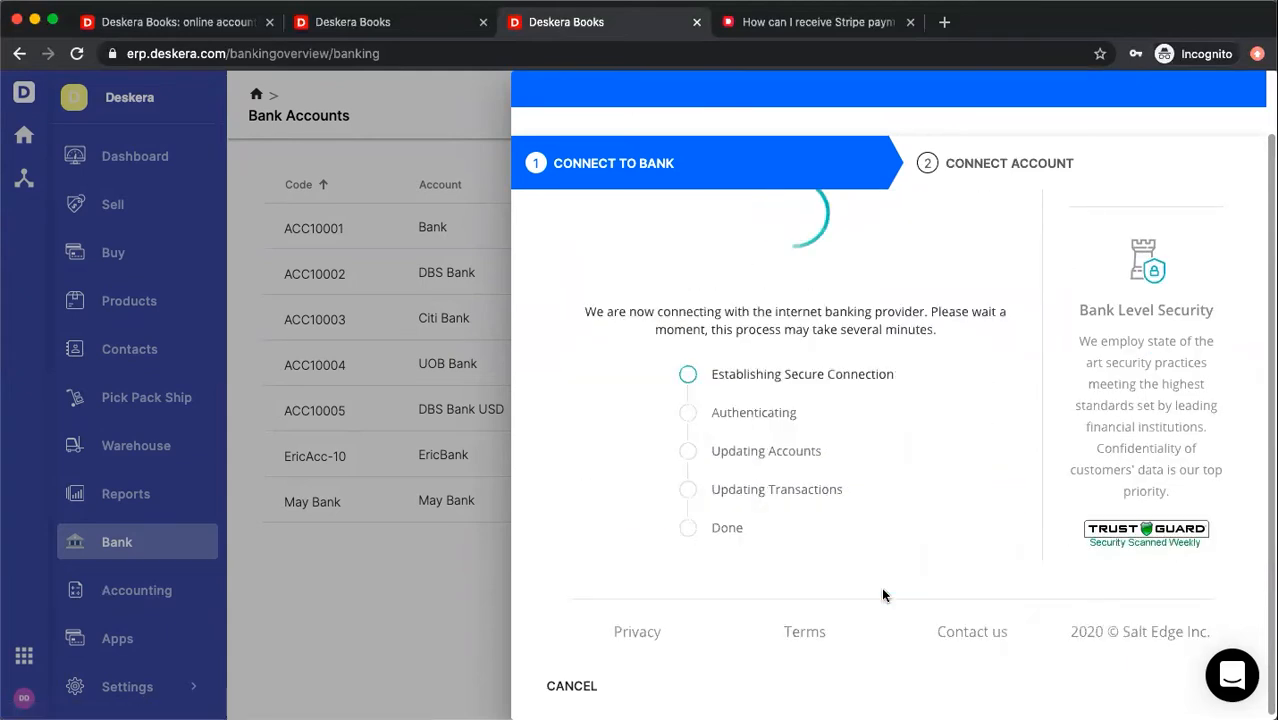
{"action": "type", "text": "sal"}
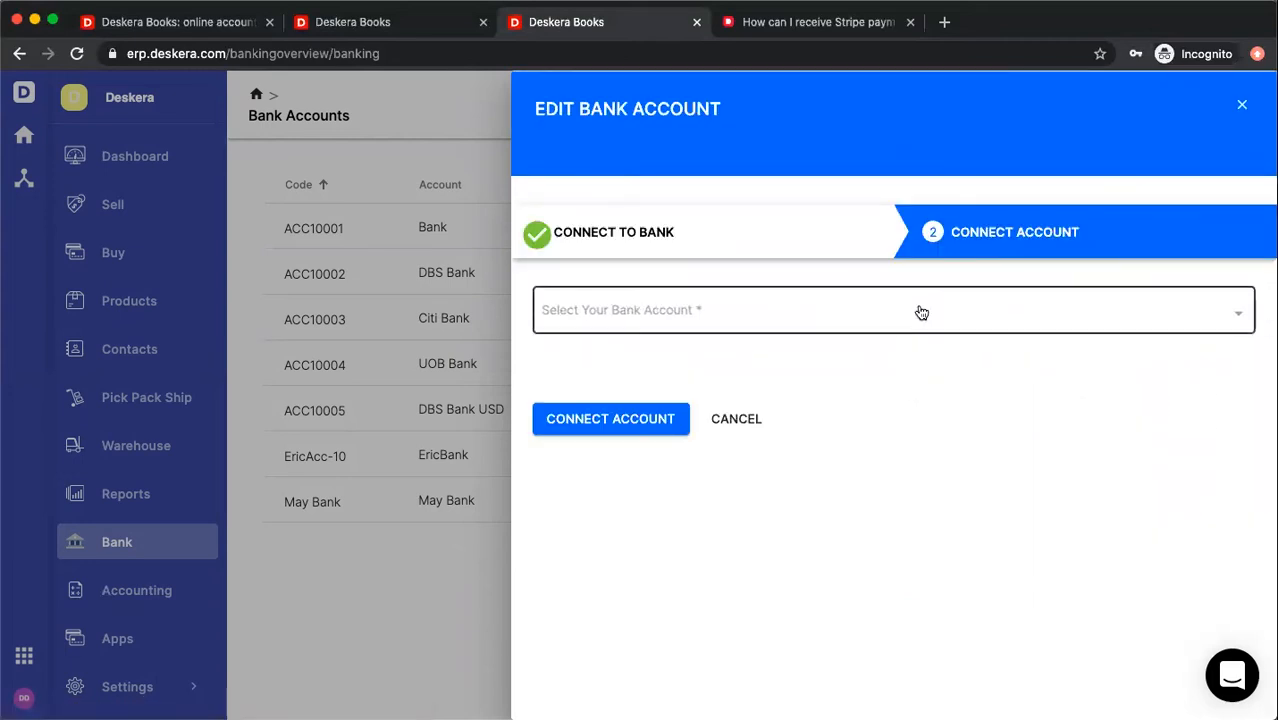
Link Image account 1 via Connect Account so ACC10001 shows Connected, then reach UOB Bank's actions.
{"action": "left_click", "coordinate": [890, 310]}
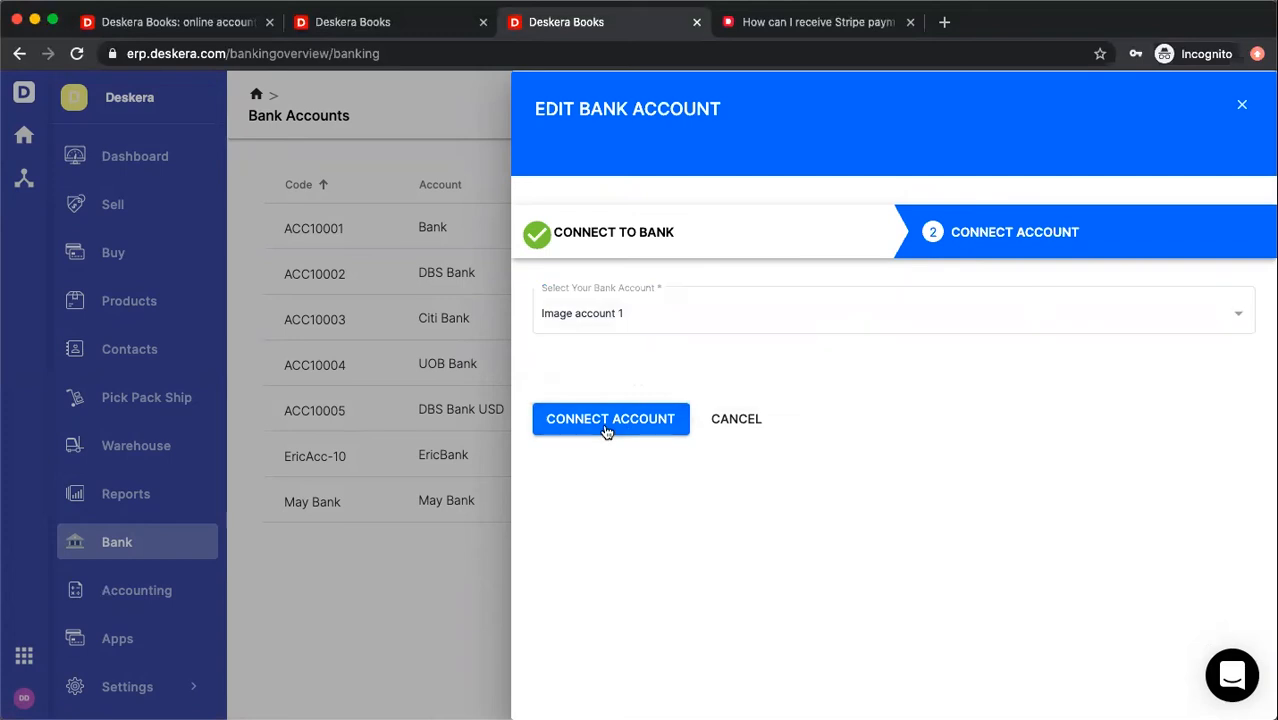
{"action": "left_click", "coordinate": [610, 420]}
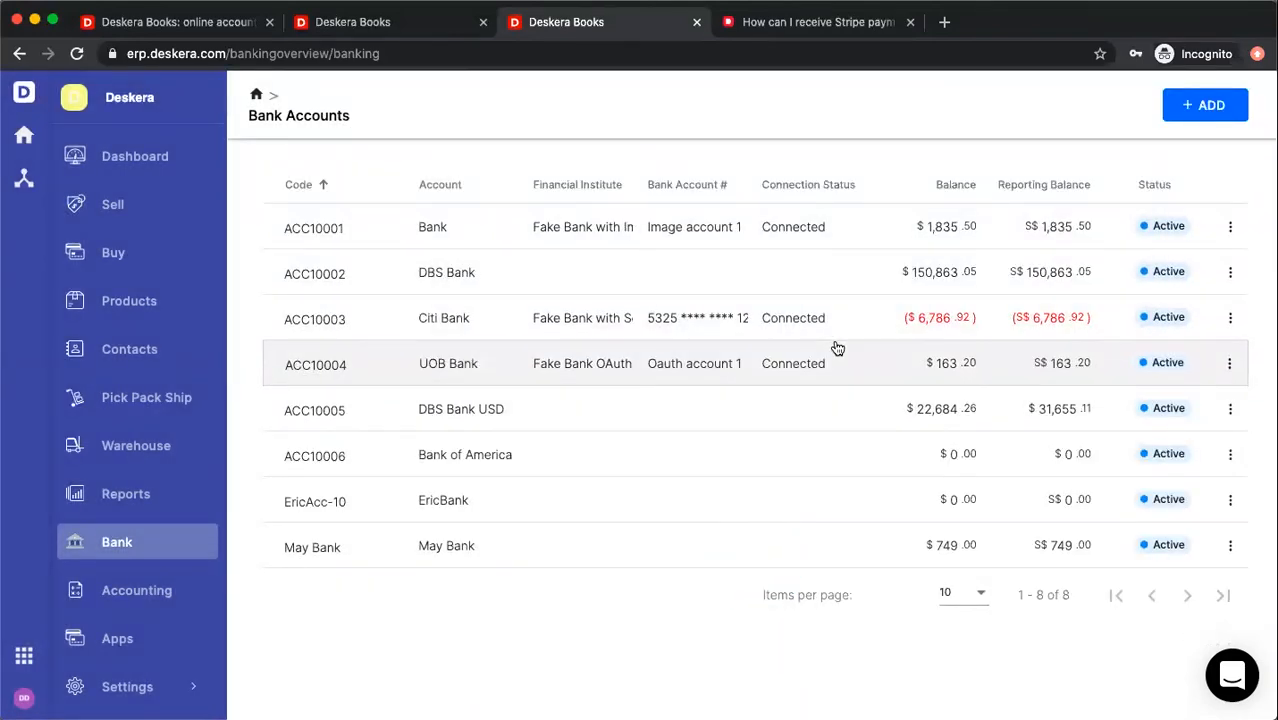
{"action": "left_click", "coordinate": [1228, 364]}
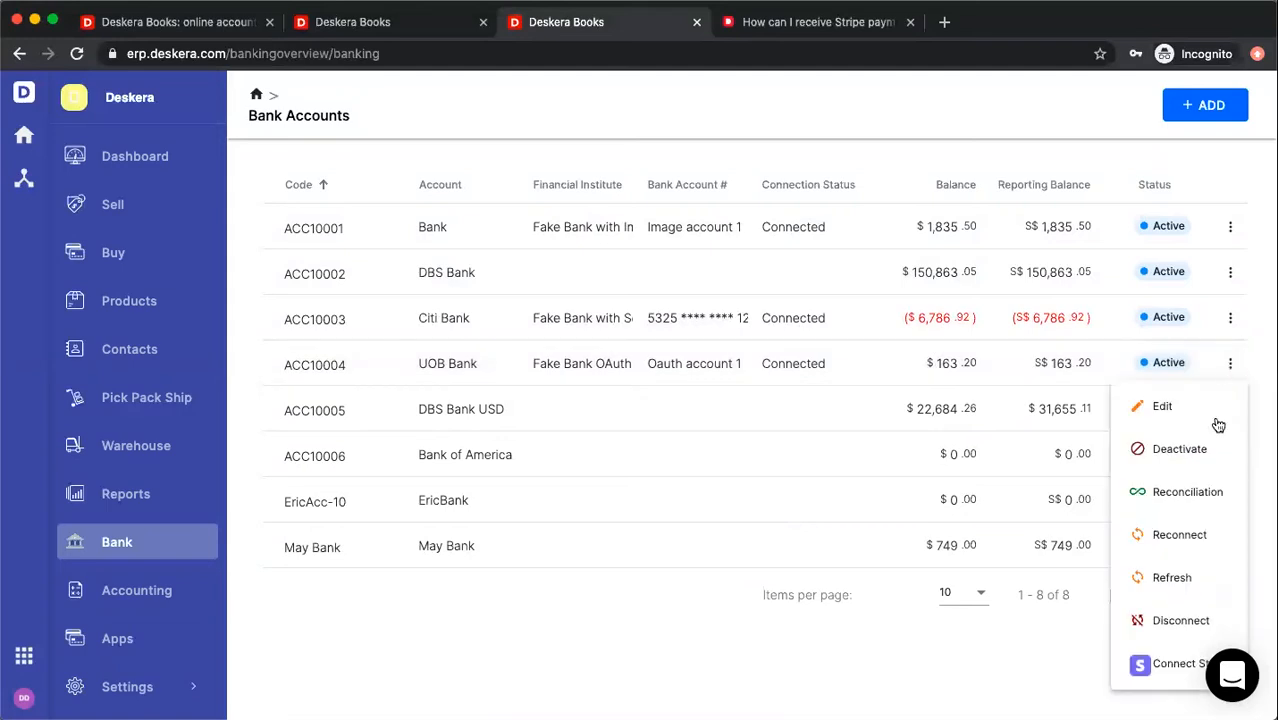
Reconcile UOB Bank: match the $6 deposit of 2020-07-08 with RP-0000079 and save, dated 8/18/2020.
{"action": "left_click", "coordinate": [1184, 492]}
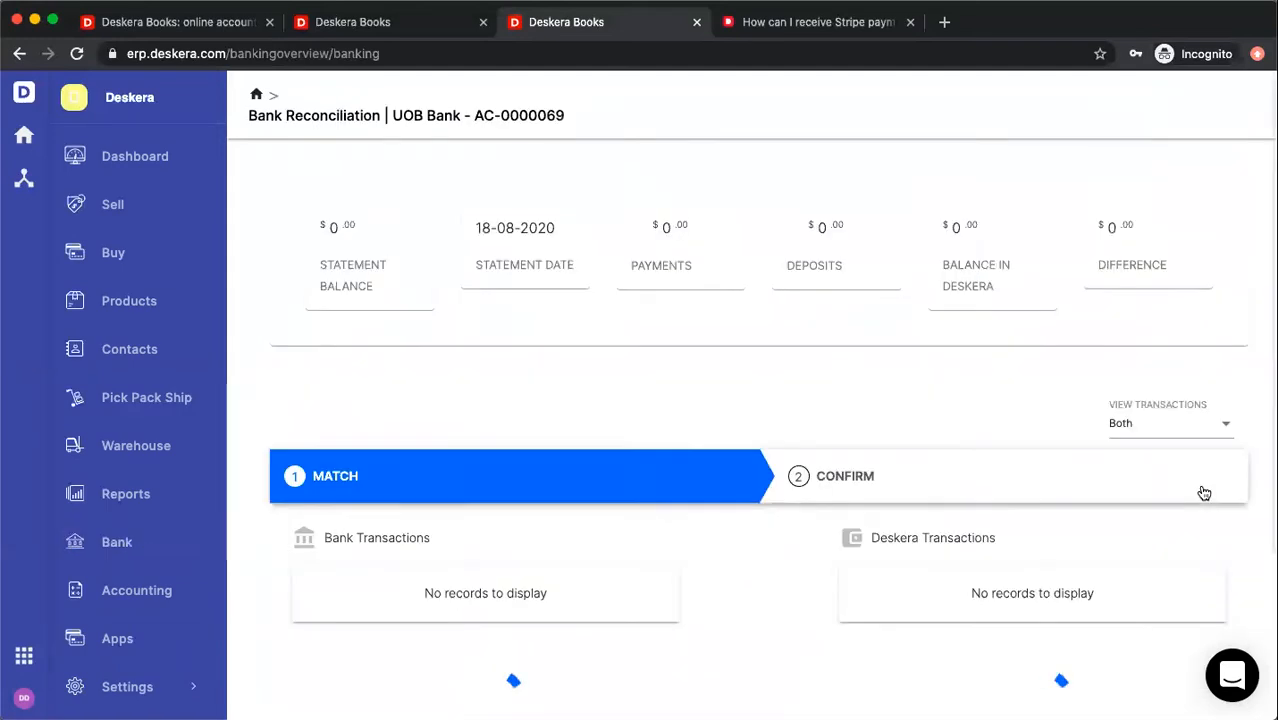
{"action": "scroll", "scroll_direction": "down", "scroll_amount": 3}
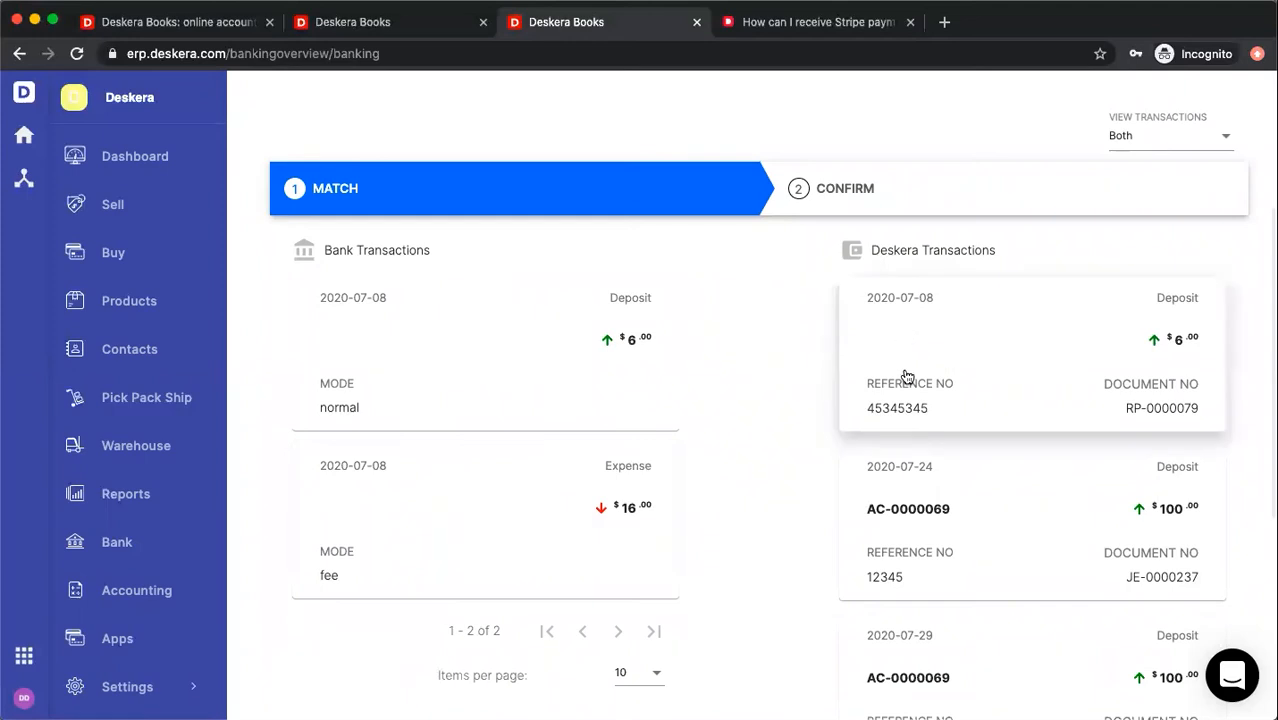
{"action": "scroll", "scroll_direction": "down", "scroll_amount": 3}
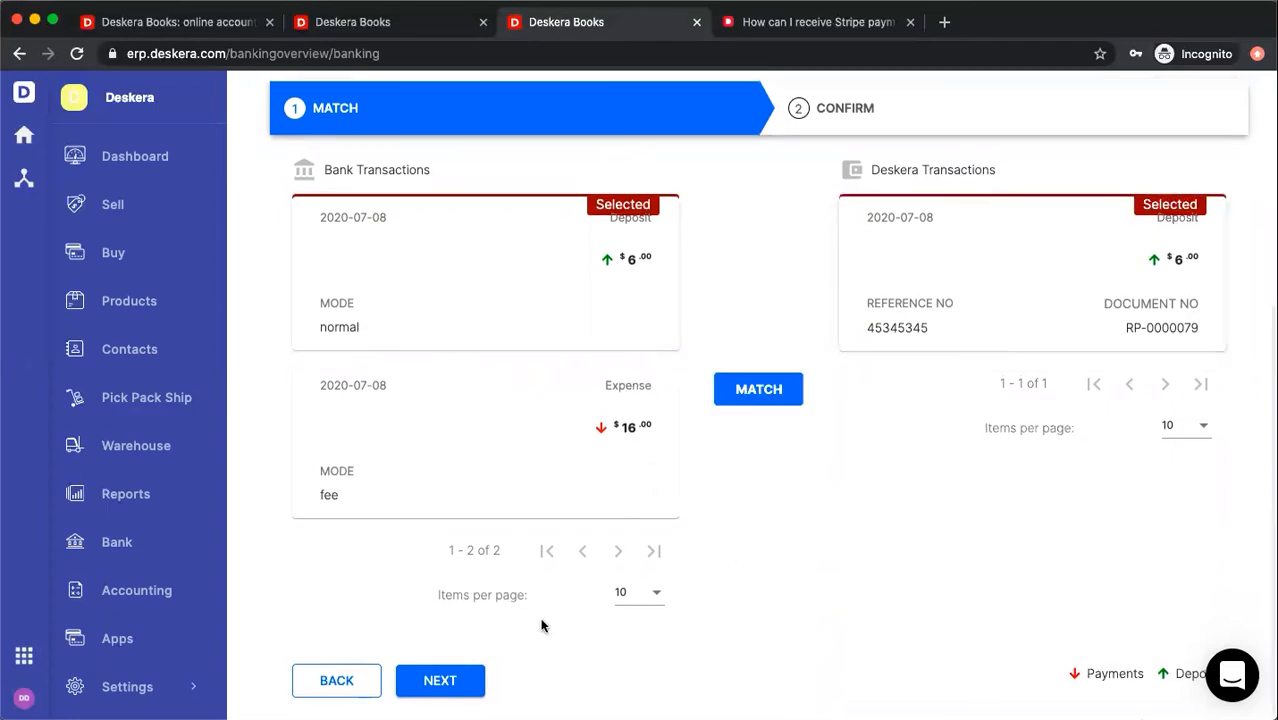
{"action": "scroll", "scroll_direction": "down", "scroll_amount": 3}
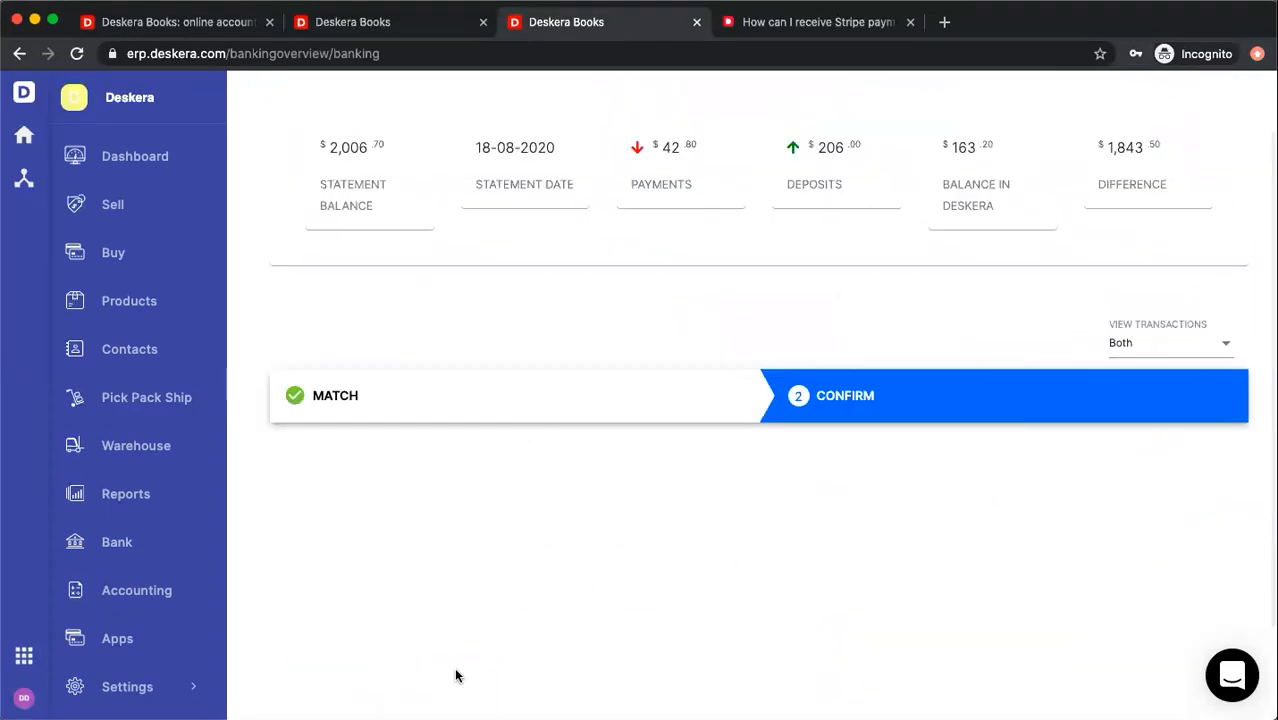
{"action": "scroll", "scroll_direction": "down", "scroll_amount": 3}
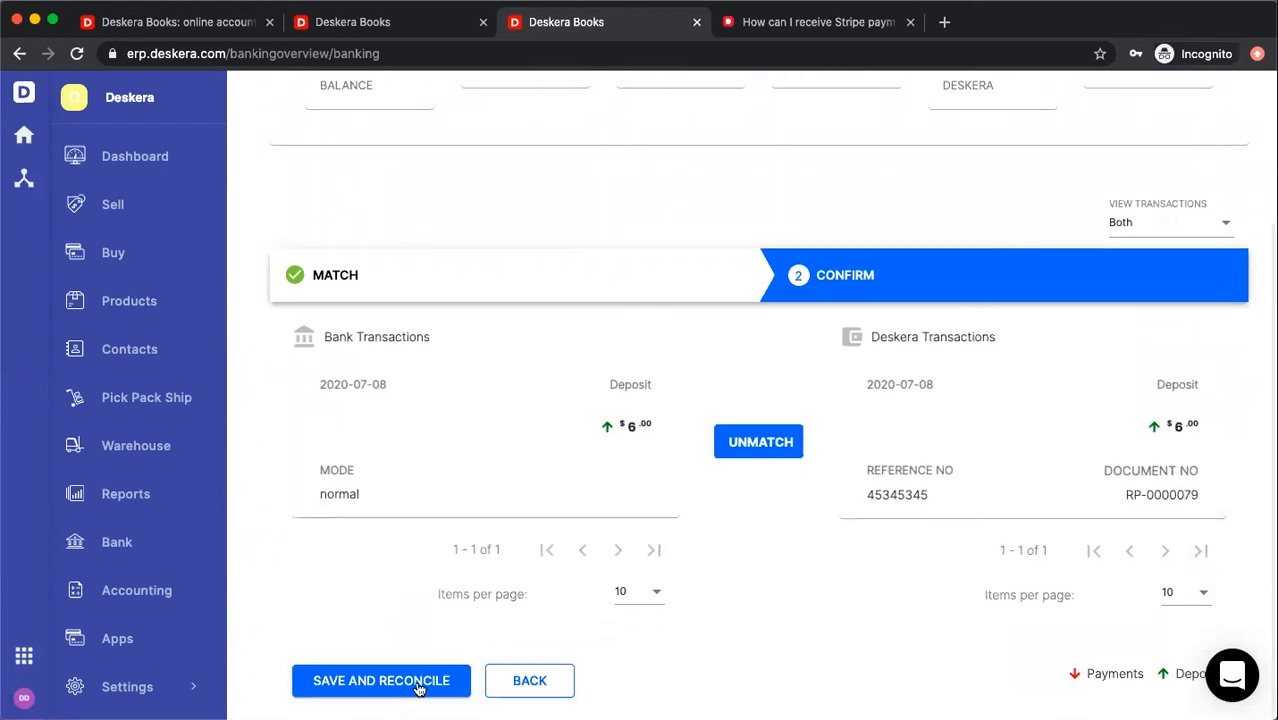
{"action": "left_click", "coordinate": [380, 680]}
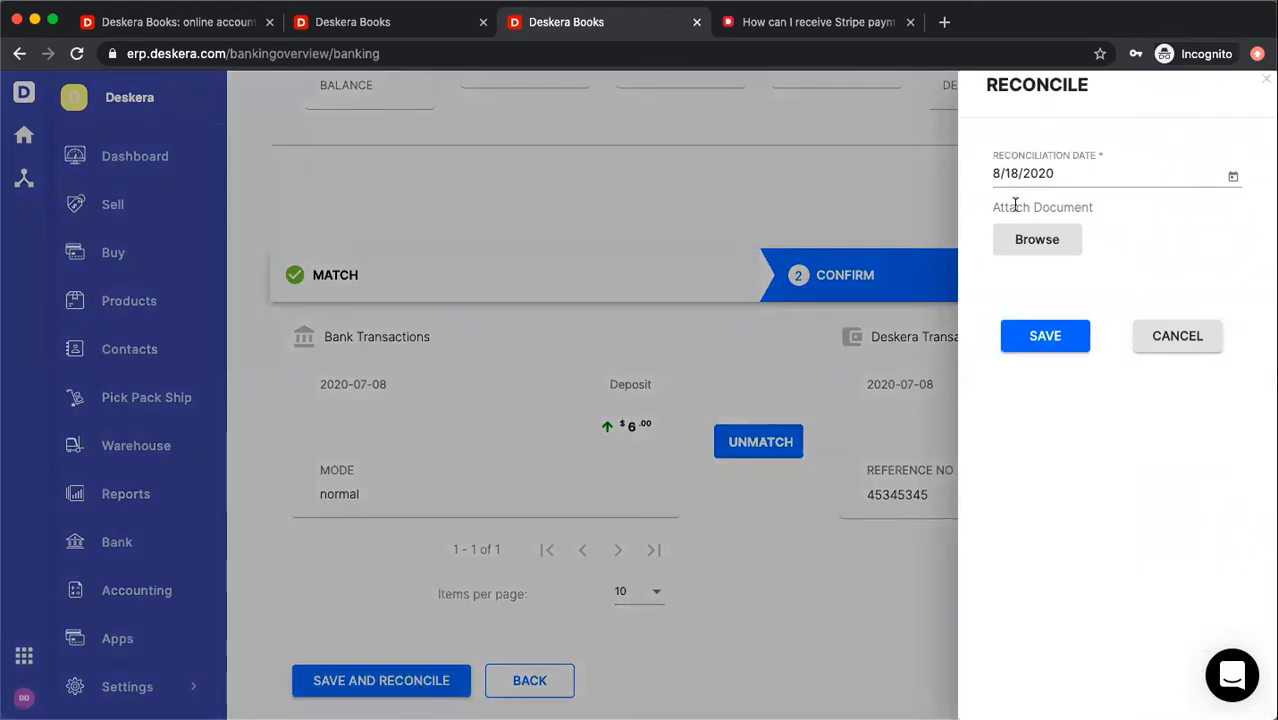
{"action": "mouse_move", "coordinate": [1036, 336]}
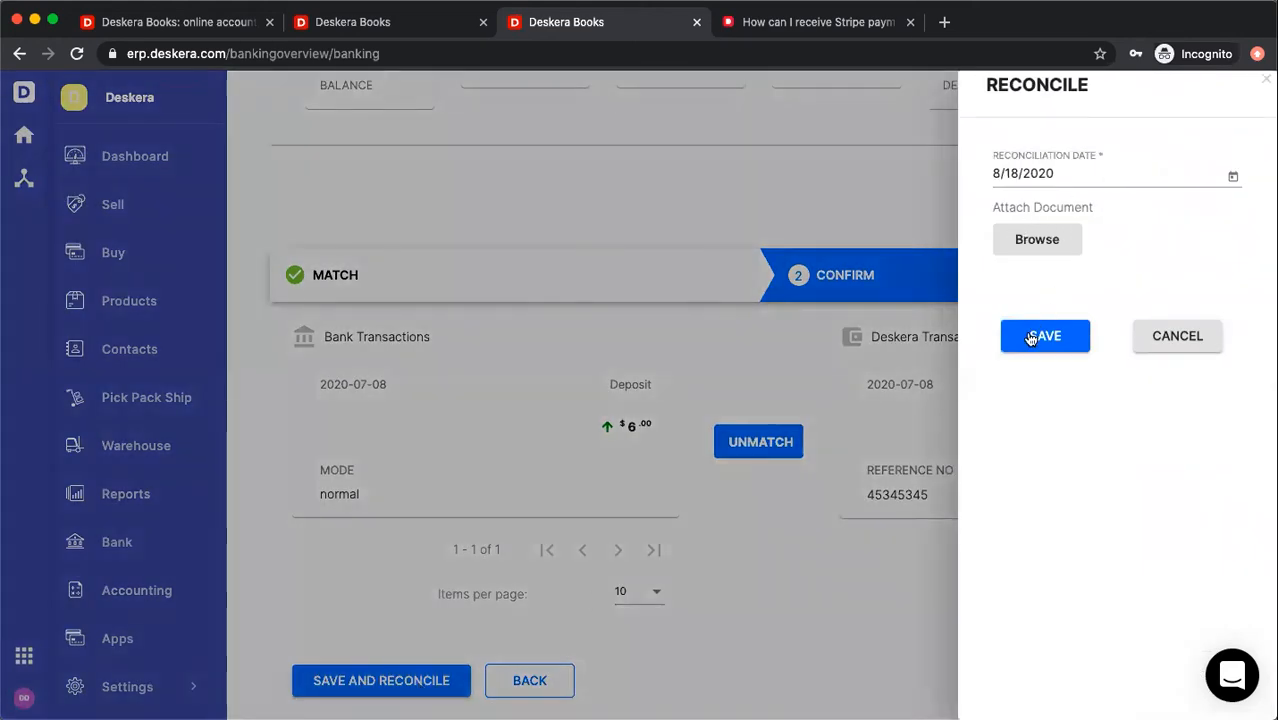